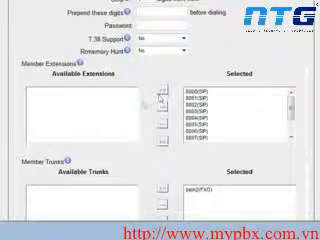
scroll(down, 3)
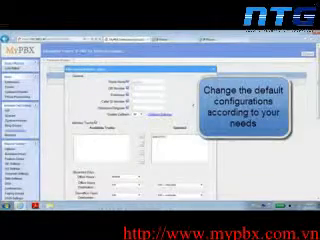
scroll(down, 3)
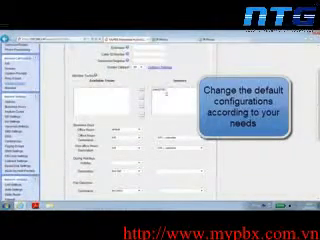